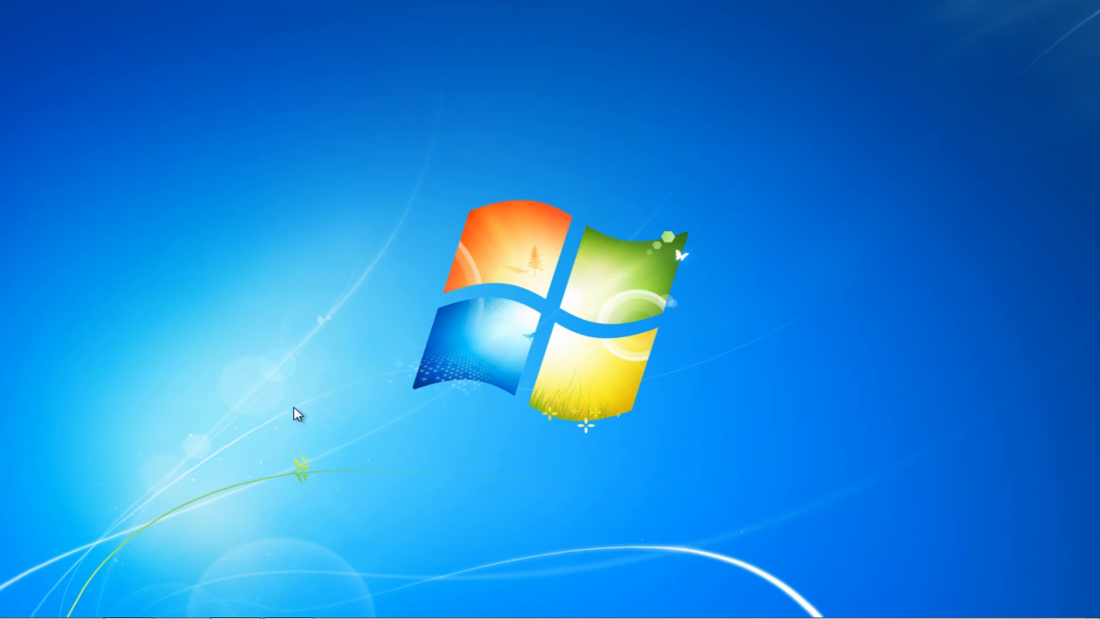
mouse_move(50, 608)
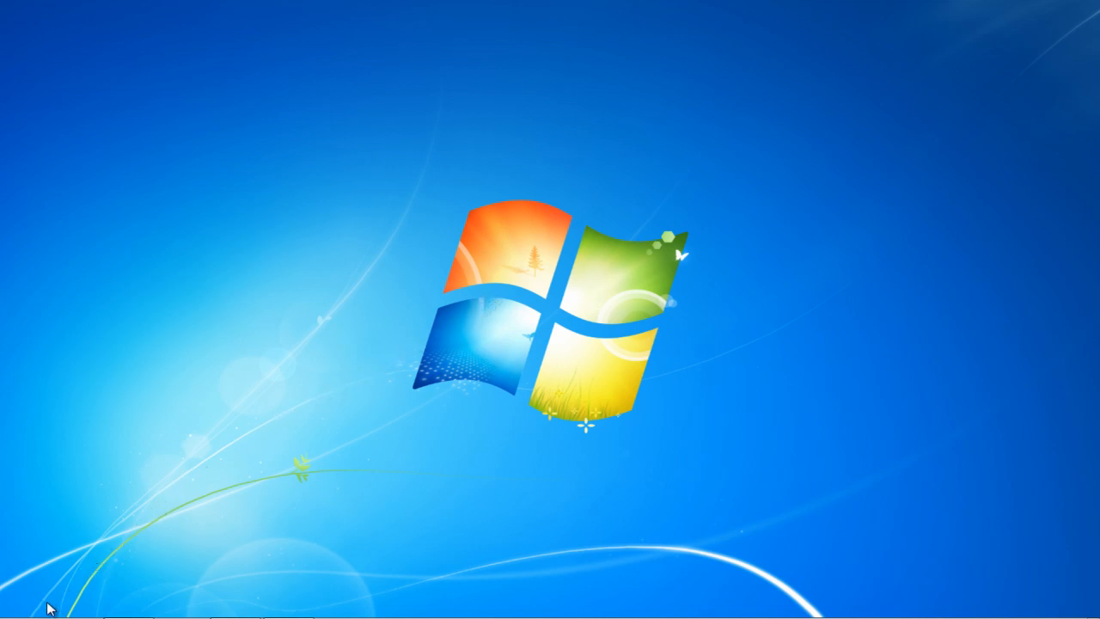
Step: Open the Windows 7 Start menu
left_click(17, 610)
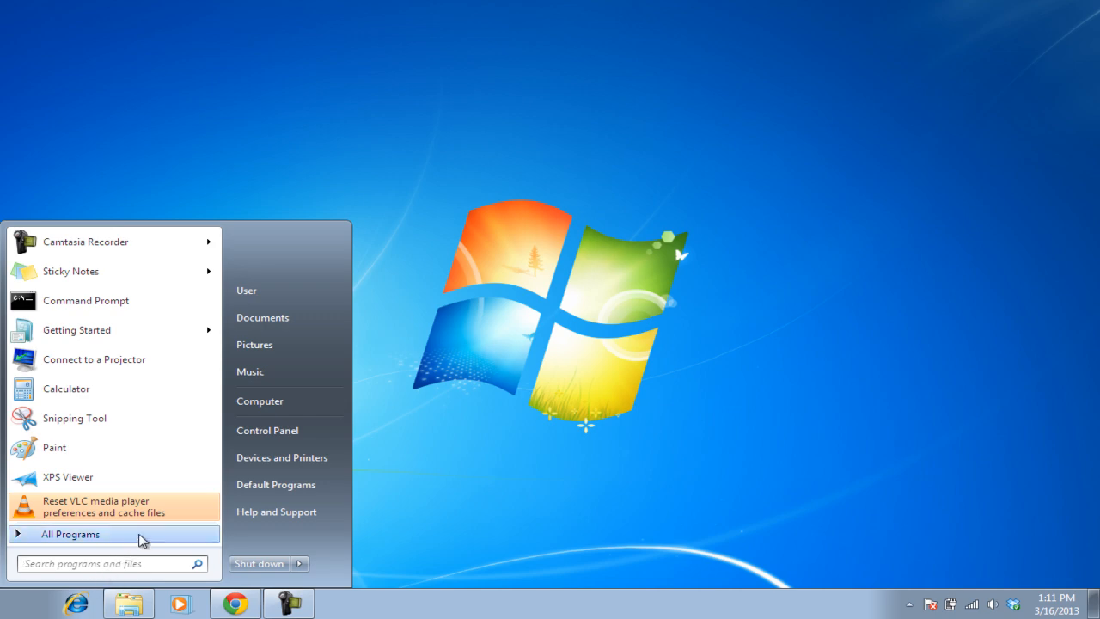
Step: Go to Control Panel's System and Security section and open Action Center
left_click(267, 429)
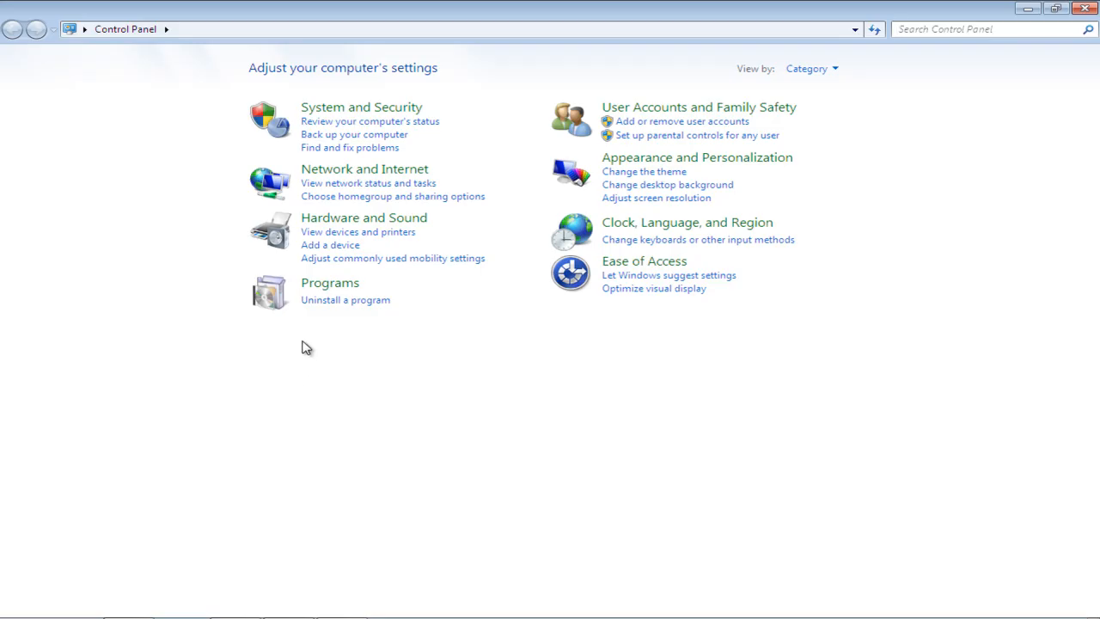
mouse_move(355, 115)
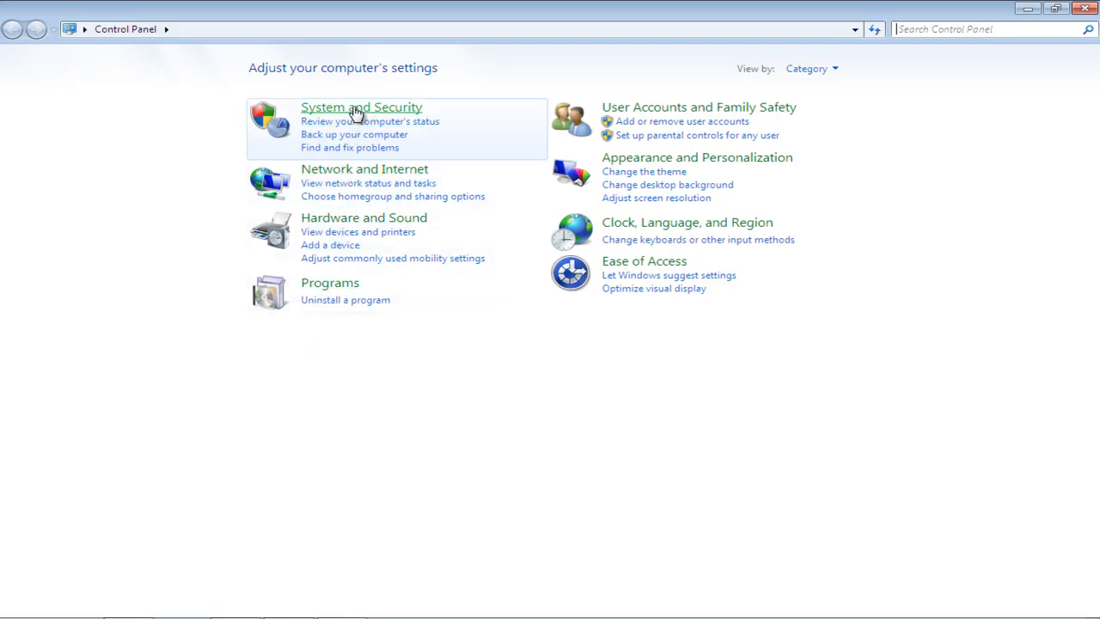
left_click(361, 106)
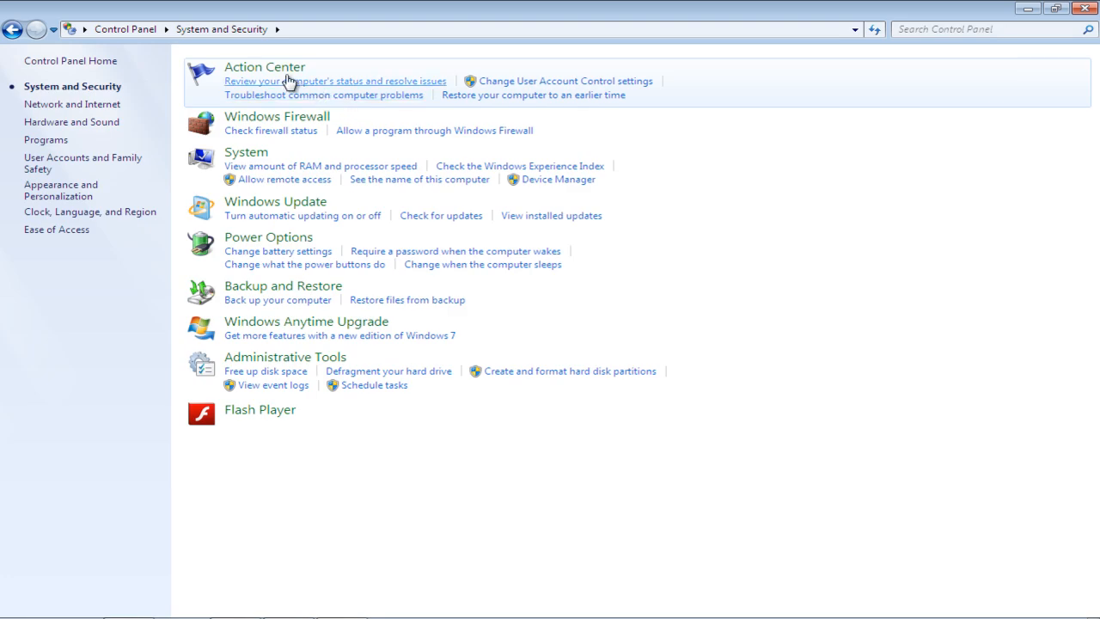
left_click(265, 66)
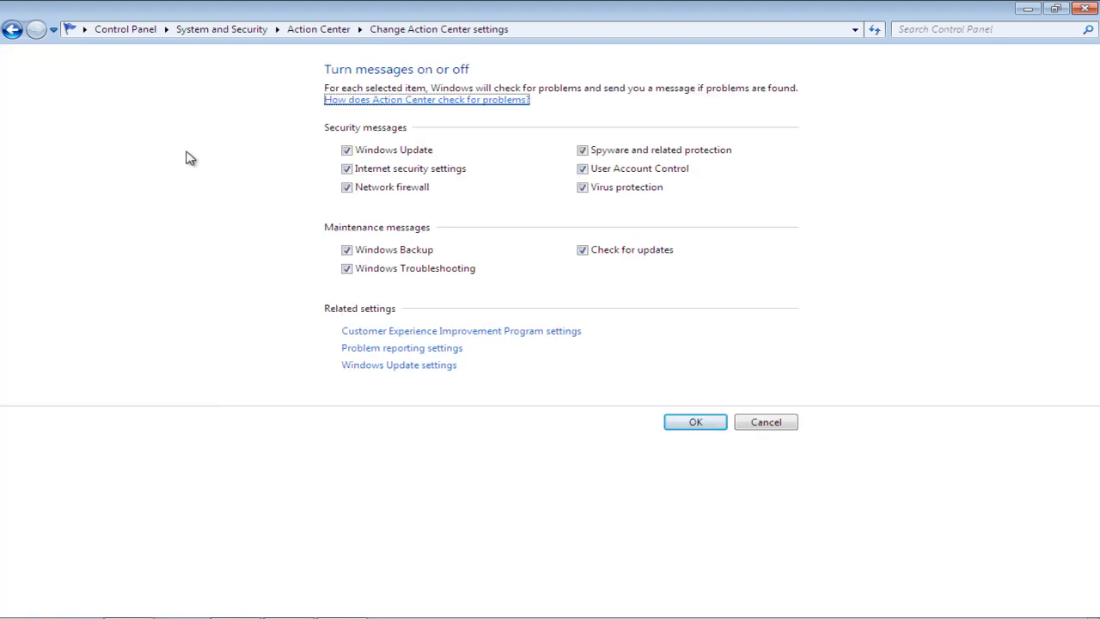
mouse_move(402, 347)
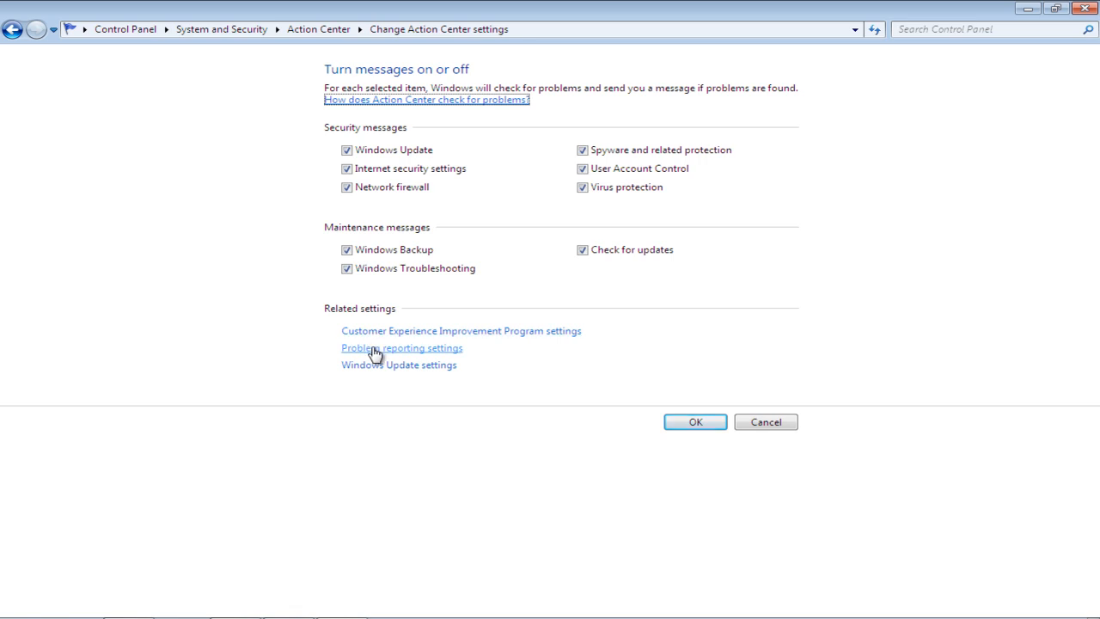
Step: Set Problem Reporting to 'Never check for solutions', save, and confirm back to Action Center
left_click(401, 347)
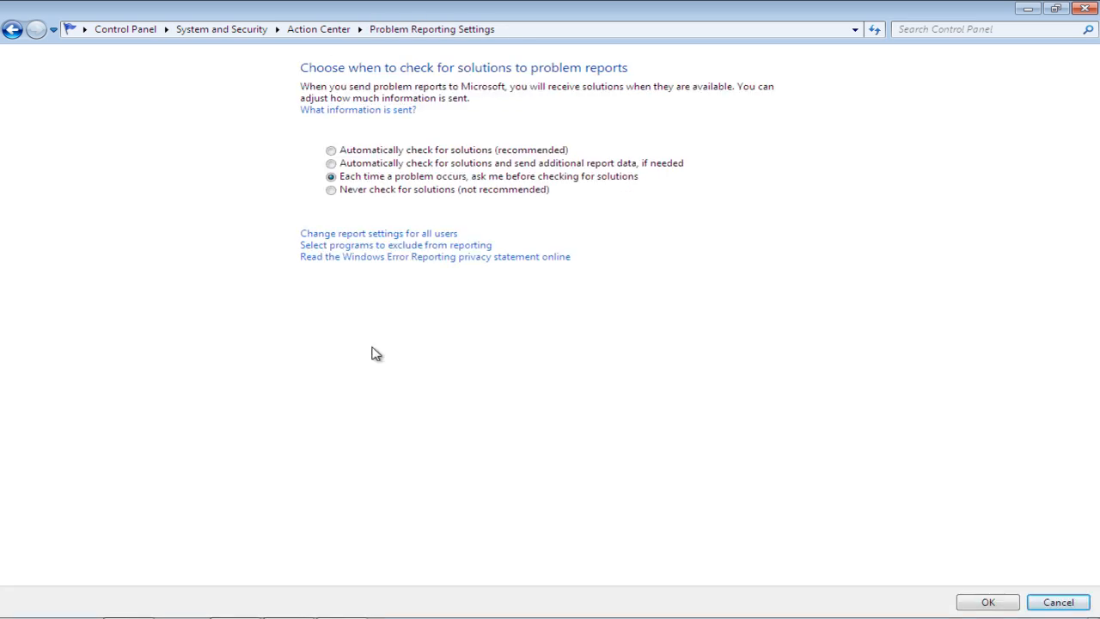
mouse_move(330, 149)
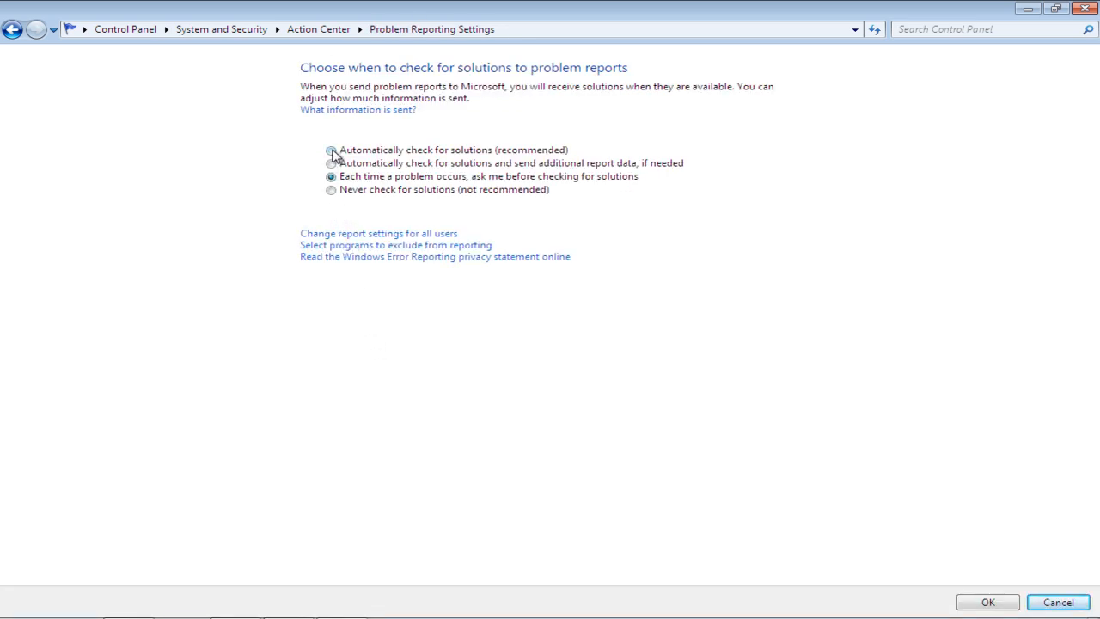
mouse_move(330, 189)
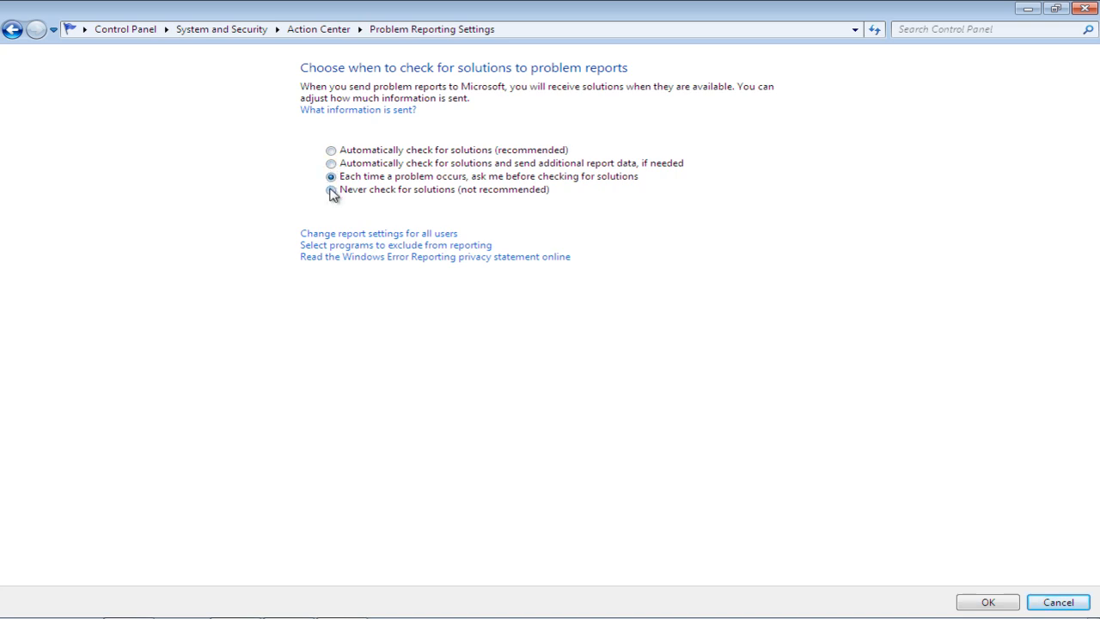
left_click(331, 190)
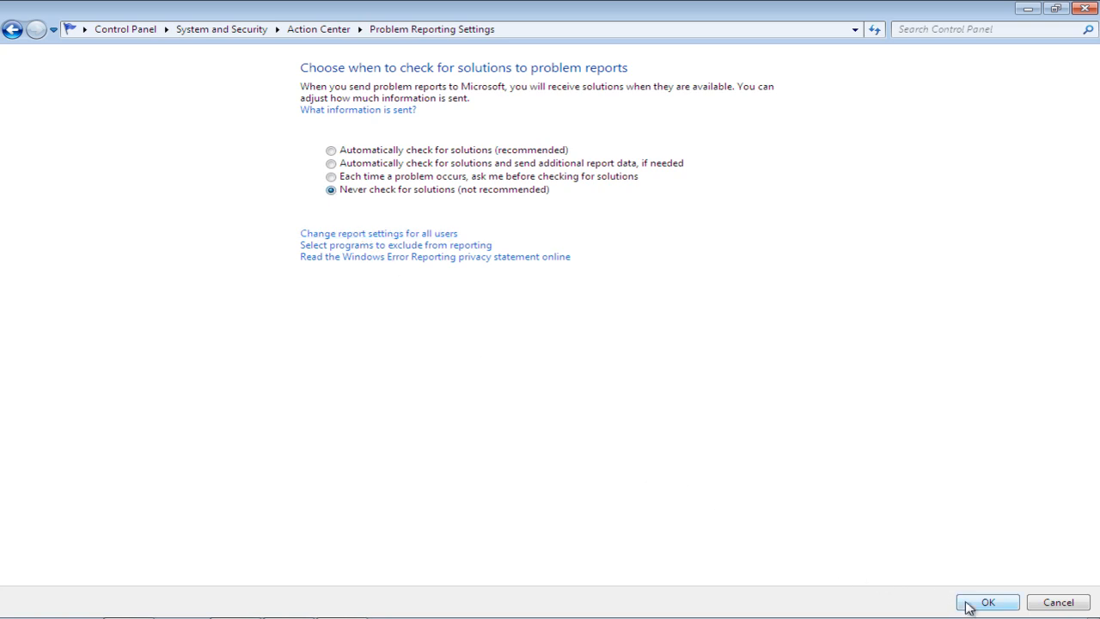
left_click(986, 601)
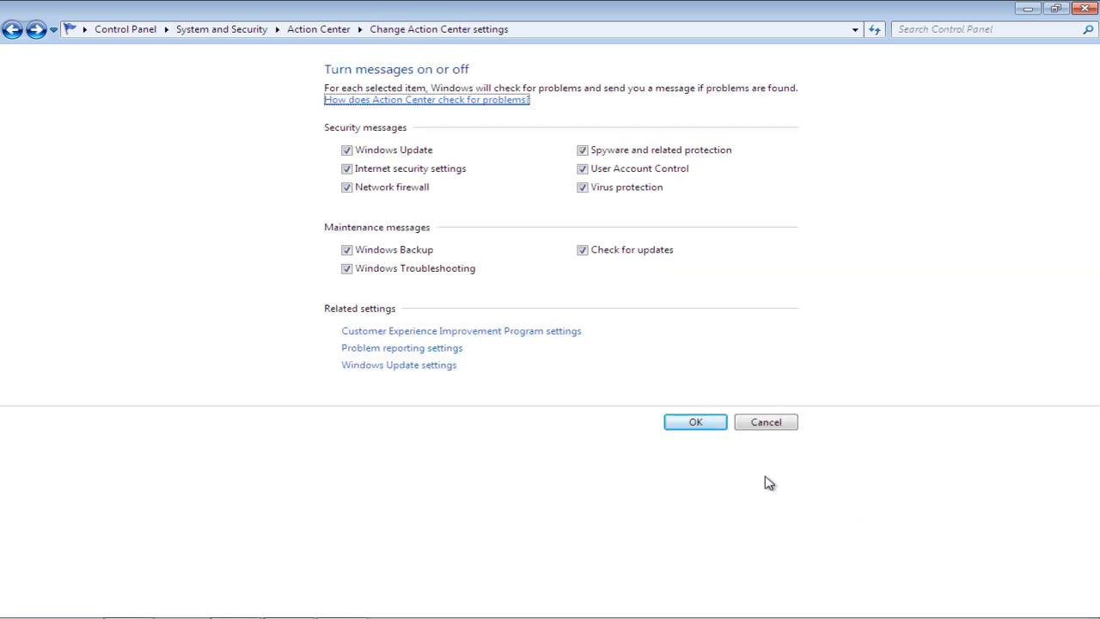
left_click(694, 421)
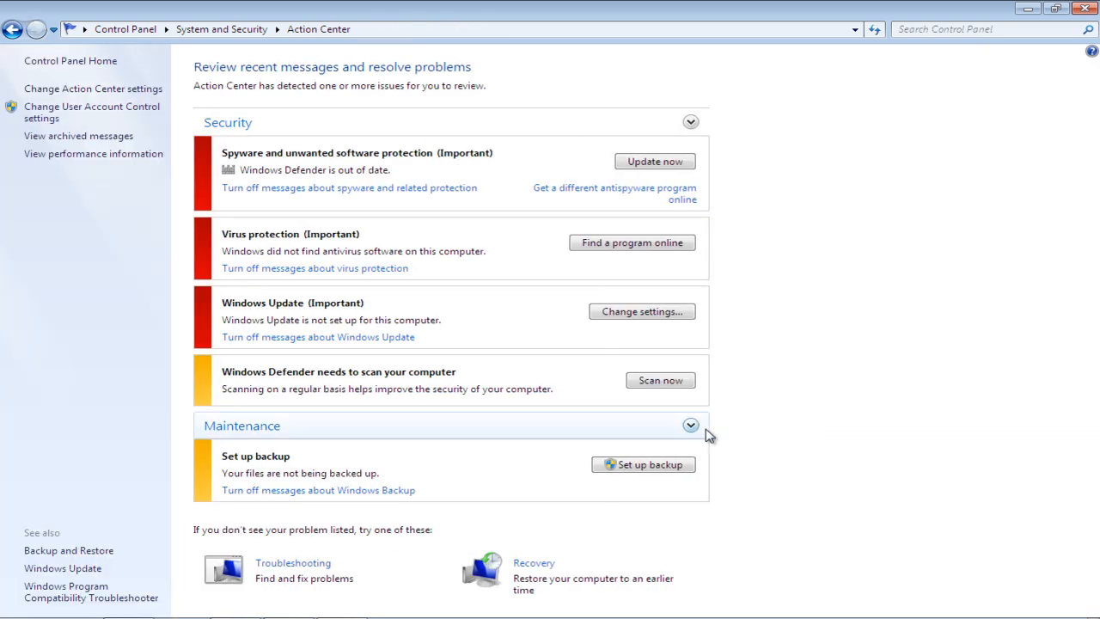